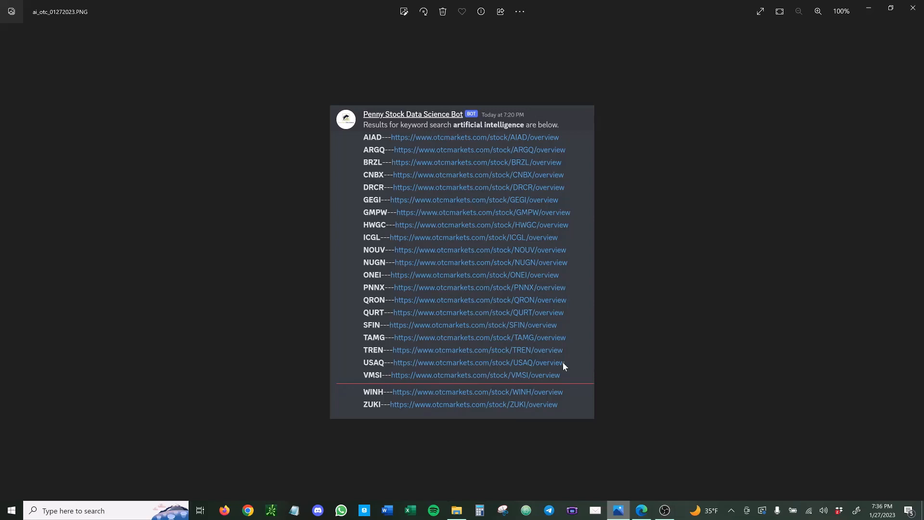
pyautogui.moveTo(565, 199)
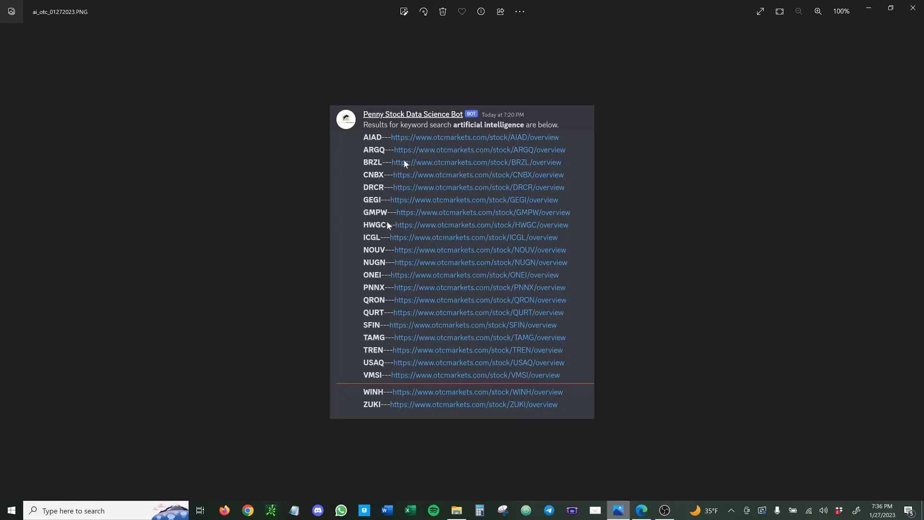
pyautogui.moveTo(362, 123)
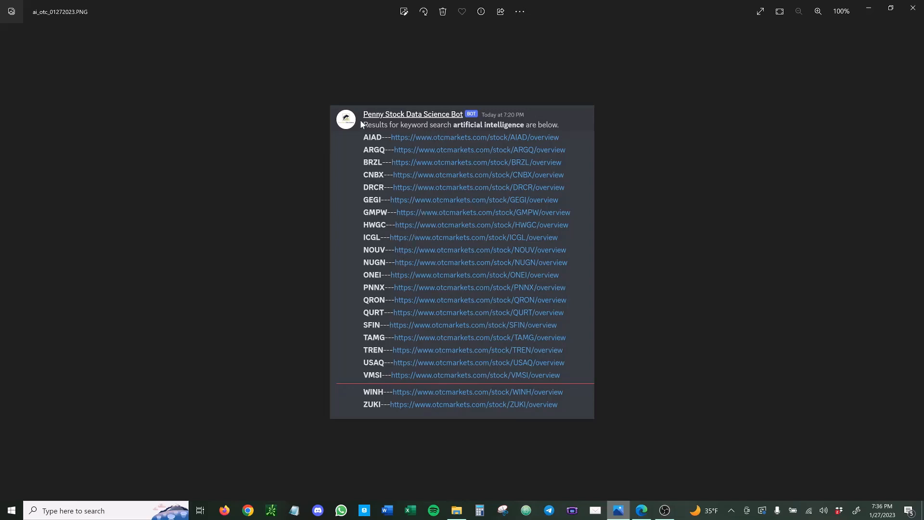
pyautogui.moveTo(563, 112)
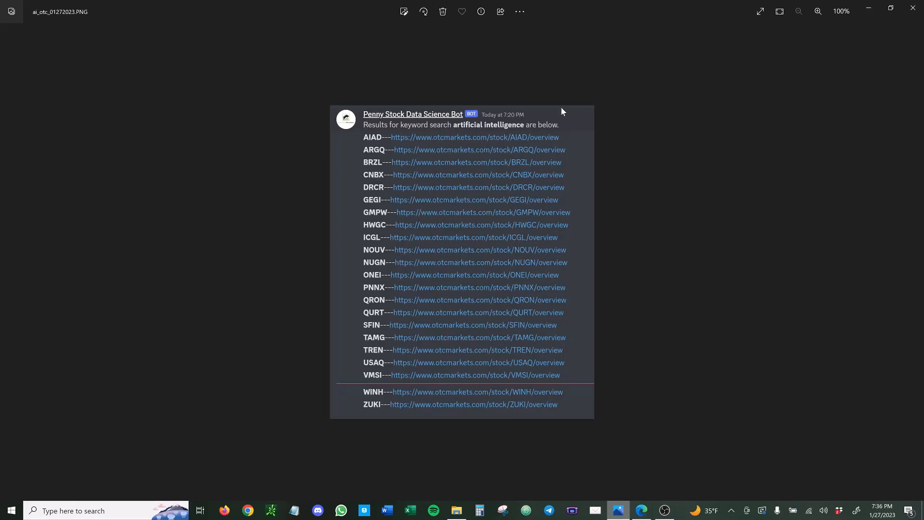
pyautogui.moveTo(555, 131)
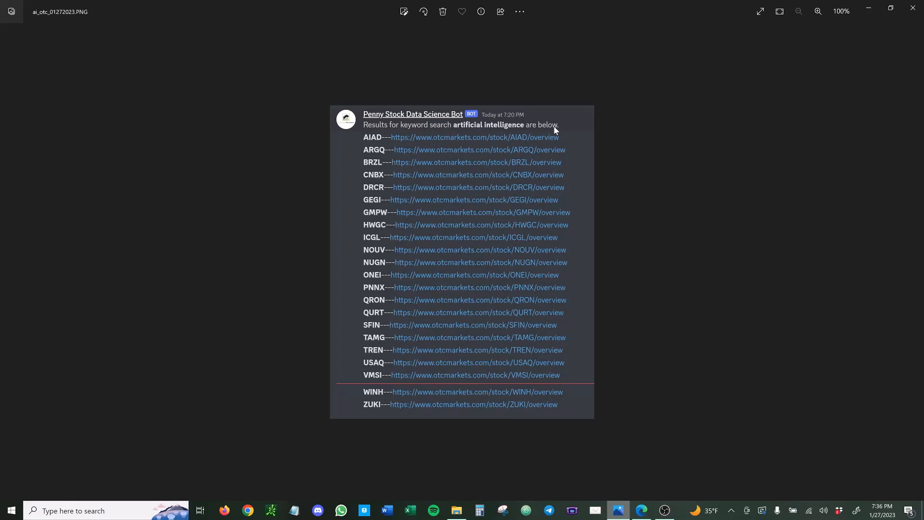
pyautogui.moveTo(548, 192)
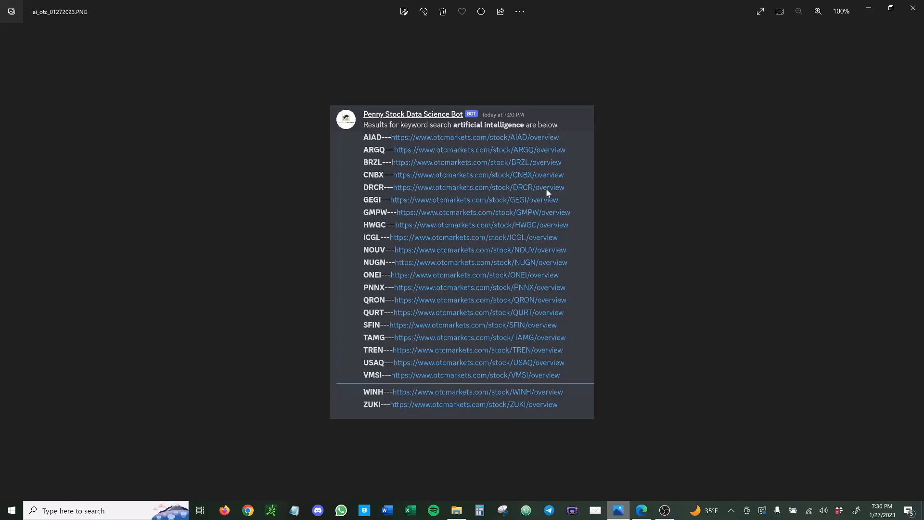
pyautogui.moveTo(514, 145)
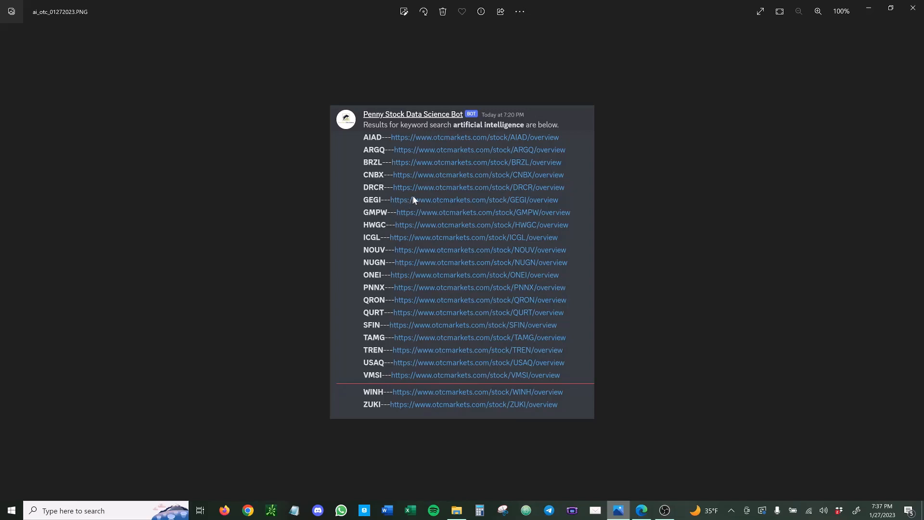
pyautogui.moveTo(523, 193)
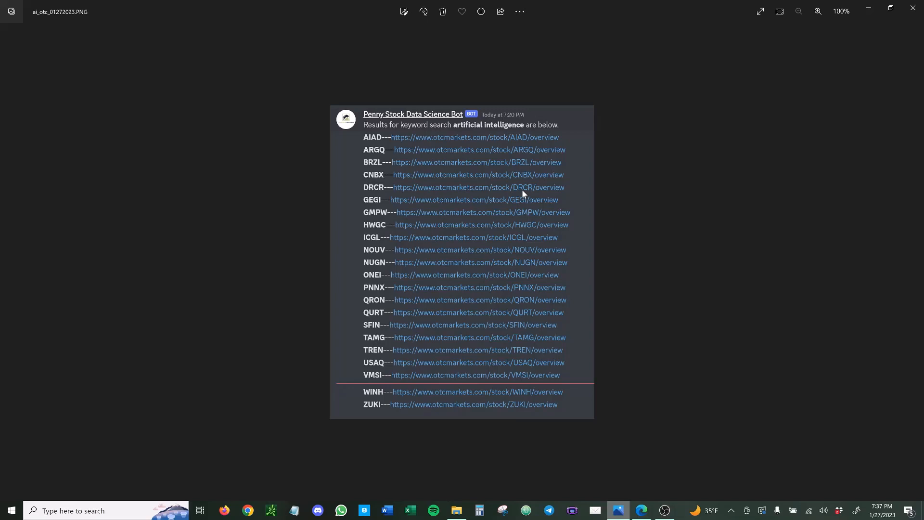
pyautogui.moveTo(525, 195)
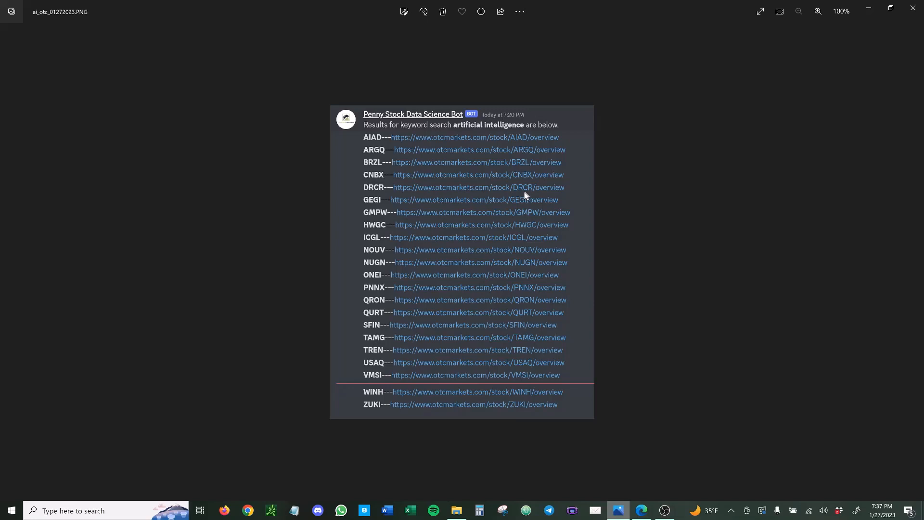
pyautogui.moveTo(515, 187)
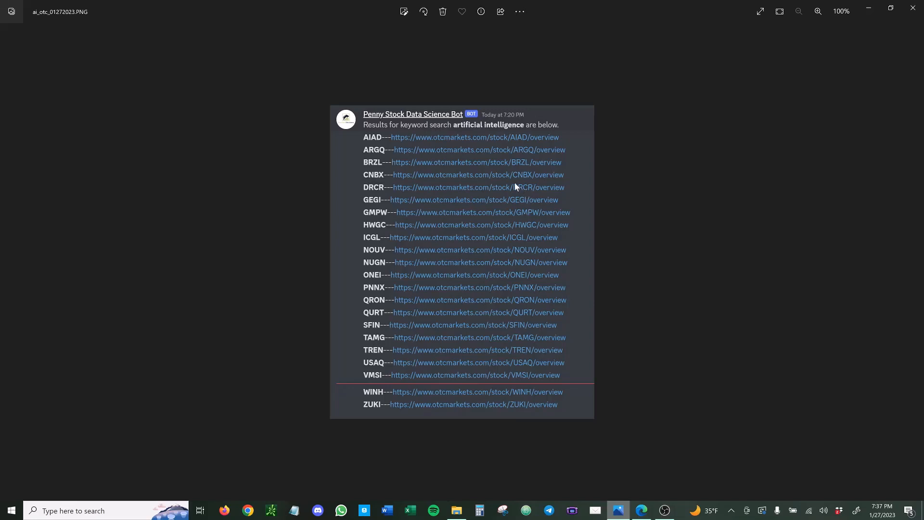
pyautogui.moveTo(444, 157)
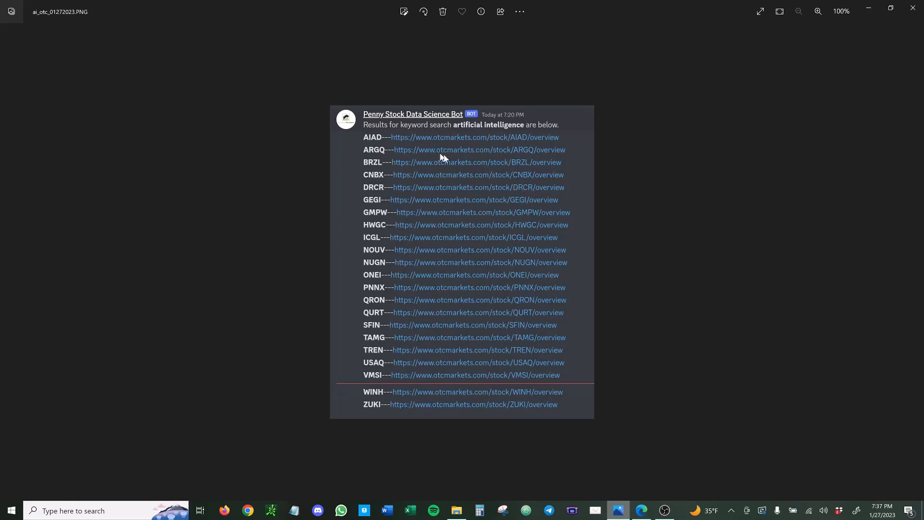
pyautogui.moveTo(423, 247)
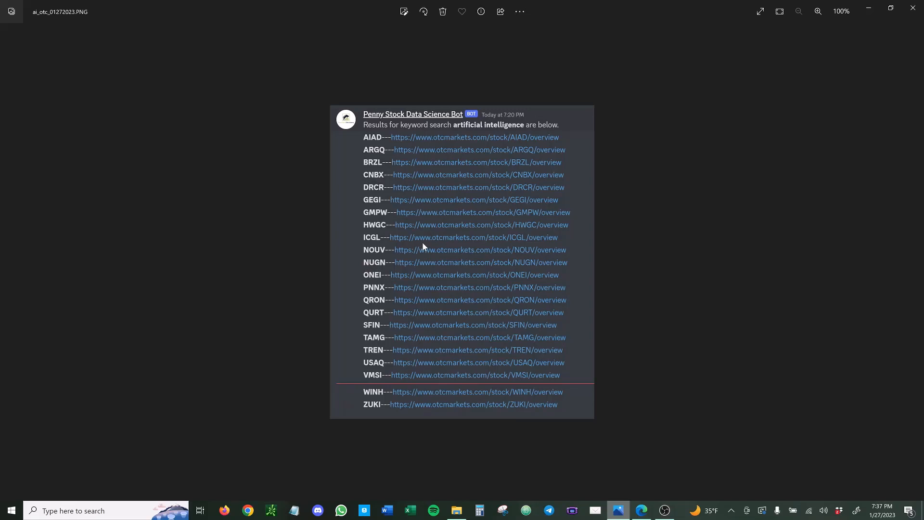
pyautogui.moveTo(516, 449)
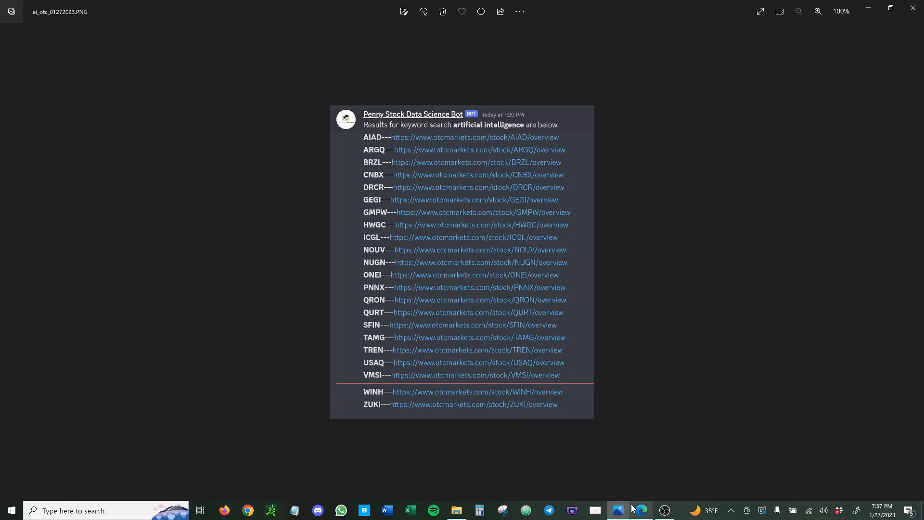
pyautogui.moveTo(640, 510)
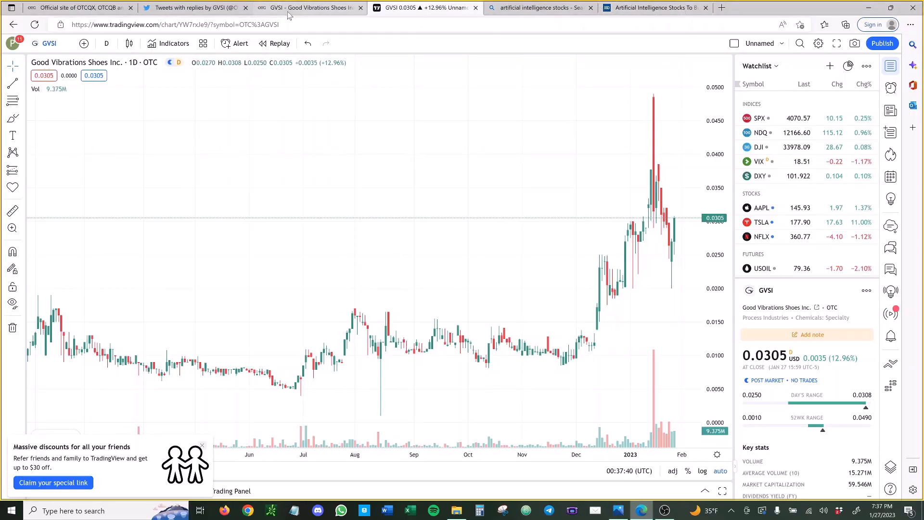
# Search OTC Markets for 'aiad' and open the AIADVERTISING INC. filing page
pyautogui.click(310, 7)
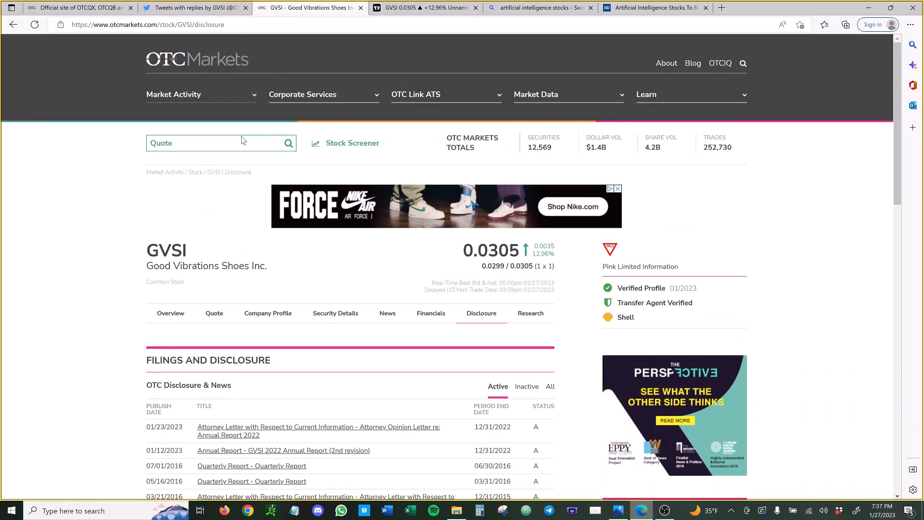
pyautogui.write('aiad')
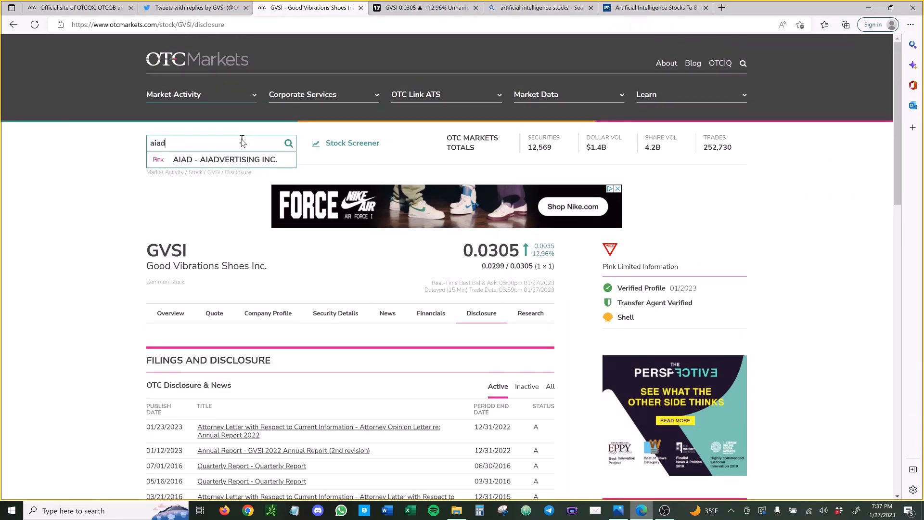
pyautogui.click(225, 159)
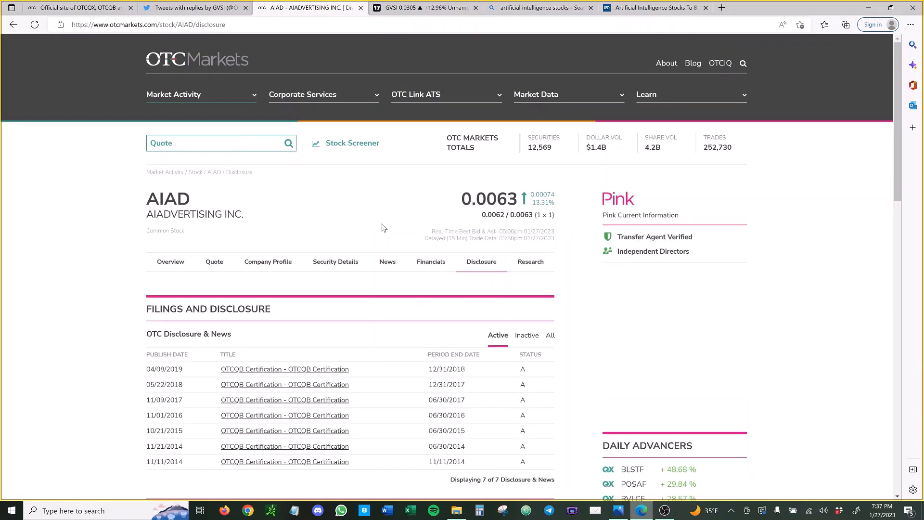
pyautogui.scroll(-3)
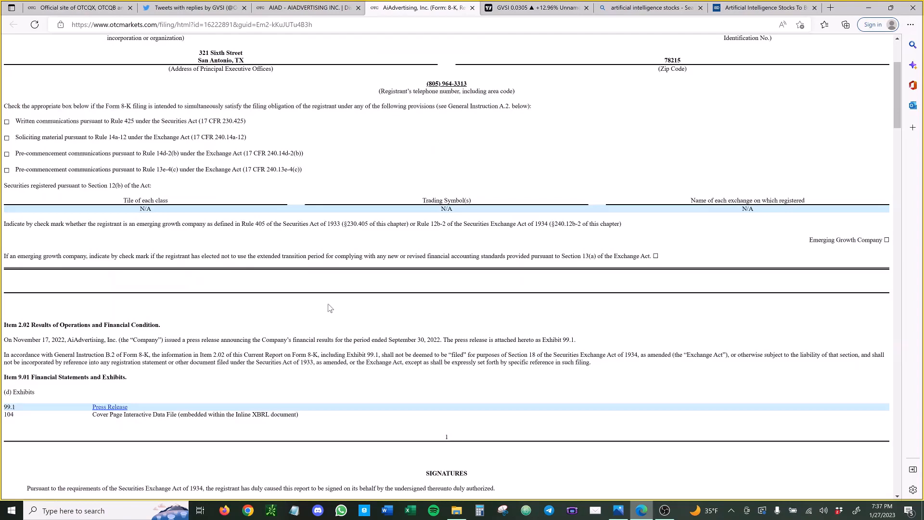
# Scroll the 8-K past the signatures into Exhibit 99.1's Q3 2022 management commentary
pyautogui.scroll(-3)
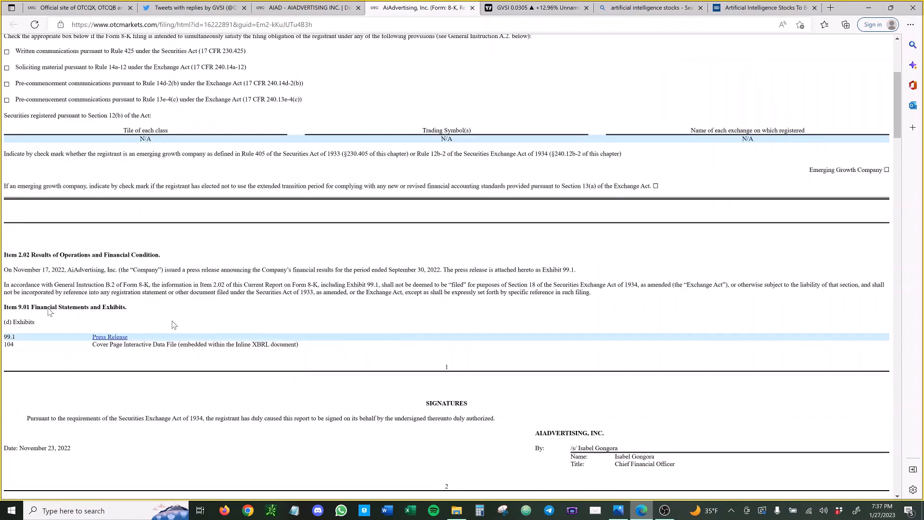
pyautogui.scroll(-3)
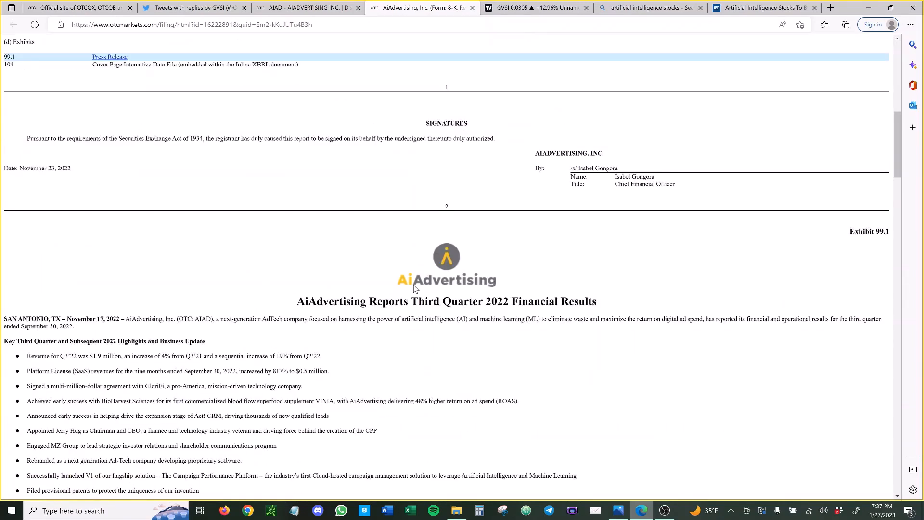
pyautogui.moveTo(393, 319); pyautogui.dragTo(479, 319)
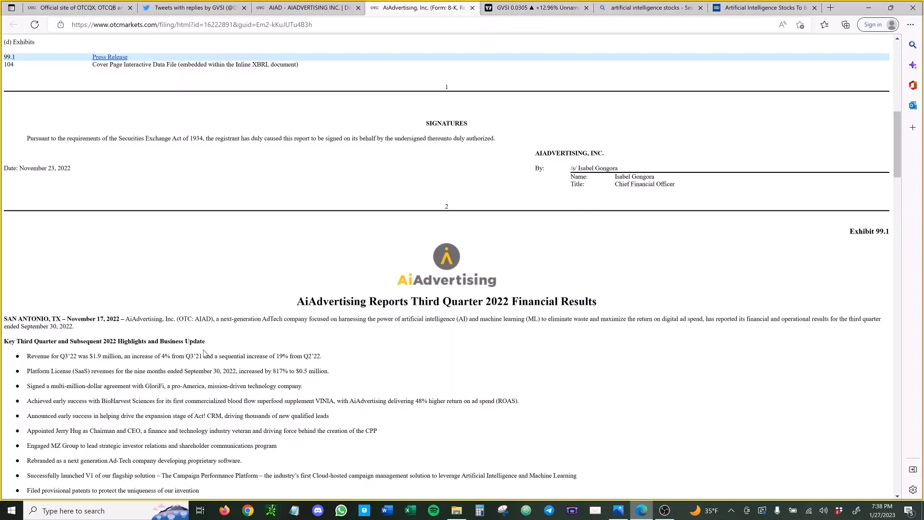
pyautogui.scroll(-3)
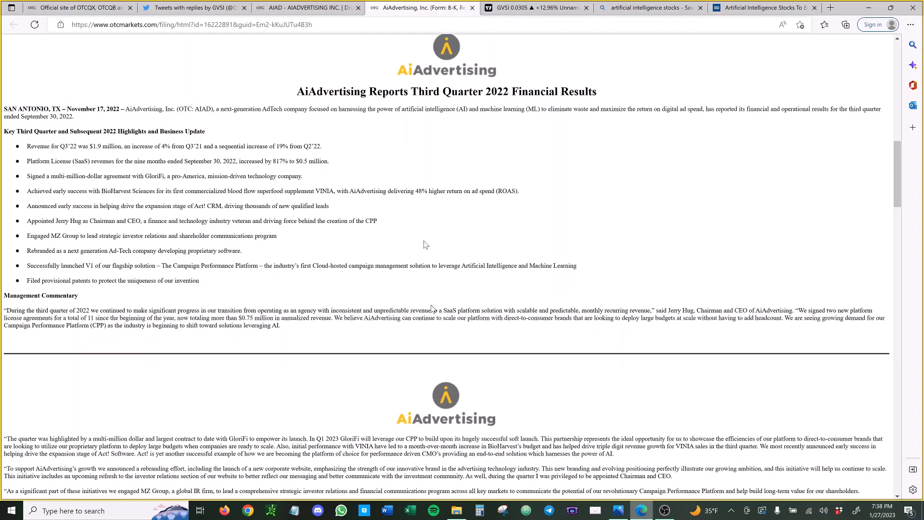
pyautogui.moveTo(144, 300)
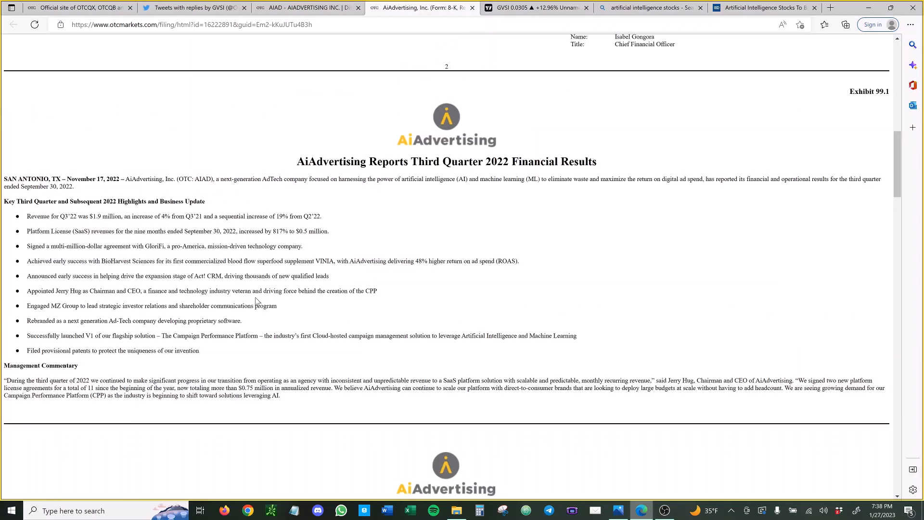
pyautogui.moveTo(401, 147)
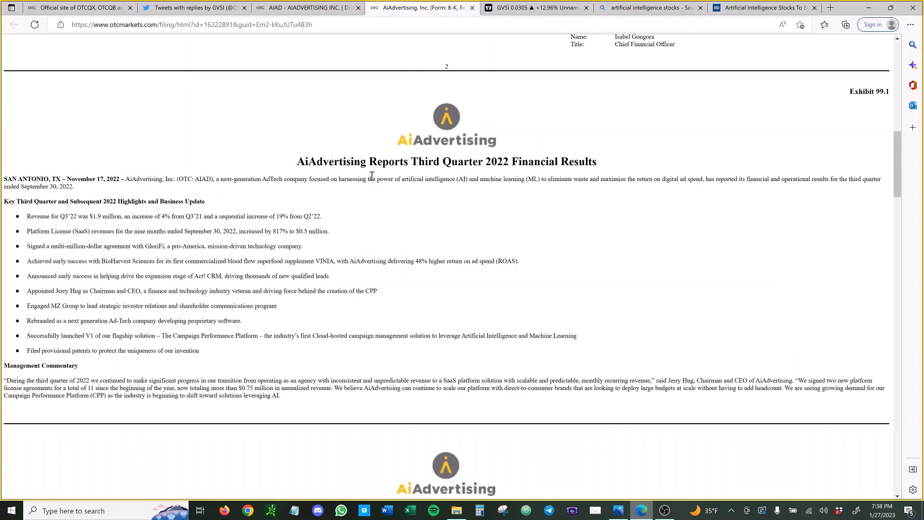
pyautogui.moveTo(365, 143)
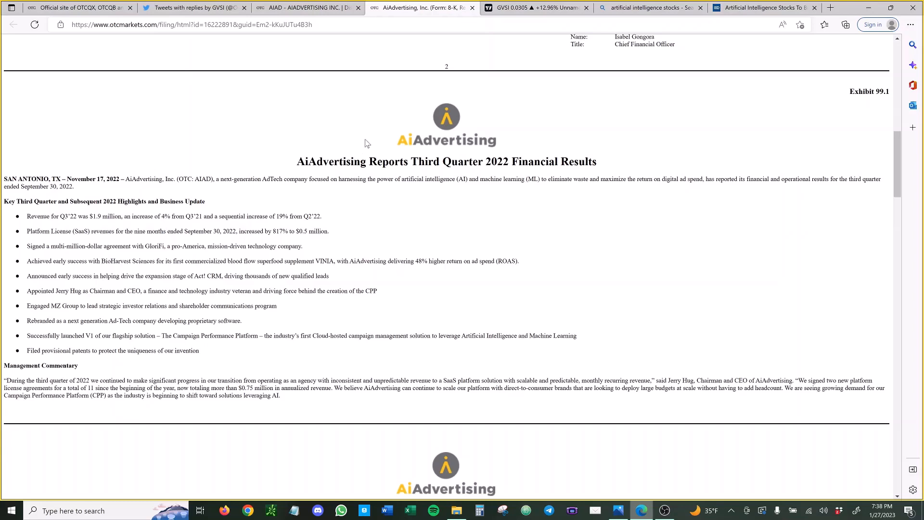
pyautogui.moveTo(347, 139)
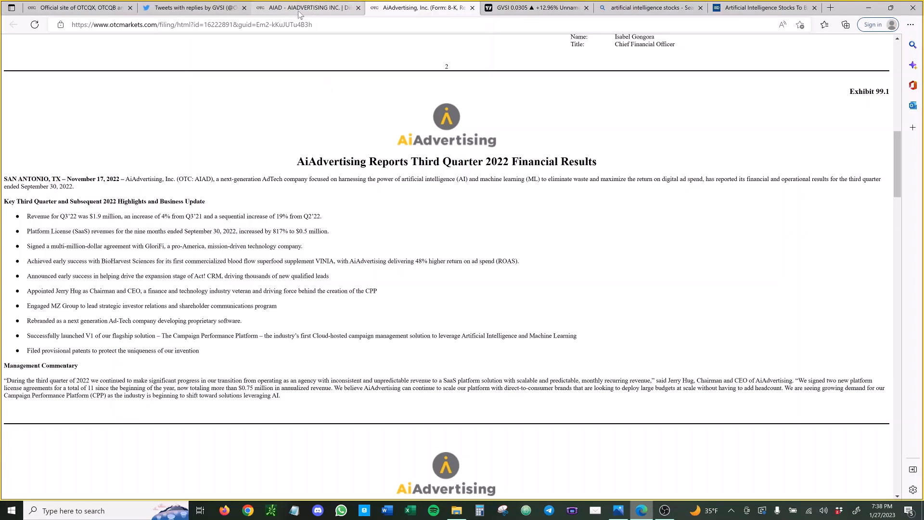
pyautogui.moveTo(430, 307)
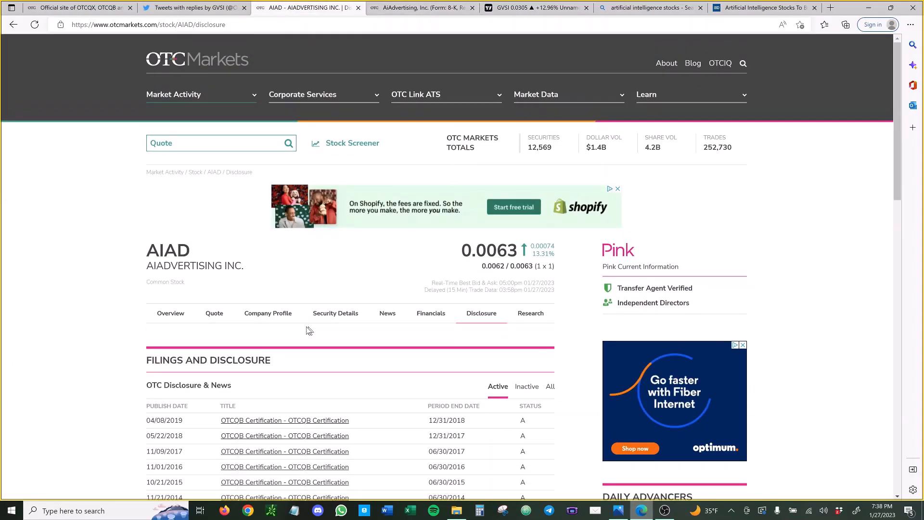
# View AIAD's Company Profile, then its Security Details share structure figures
pyautogui.click(268, 312)
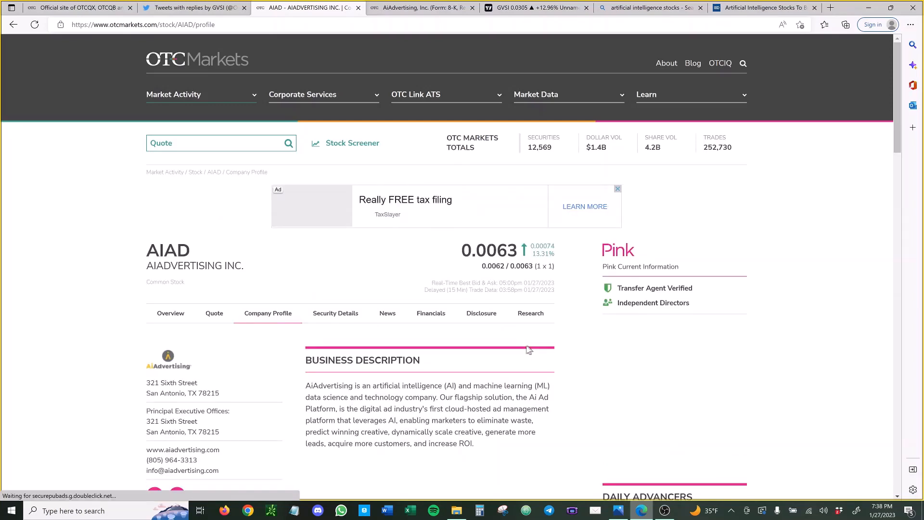
pyautogui.scroll(-3)
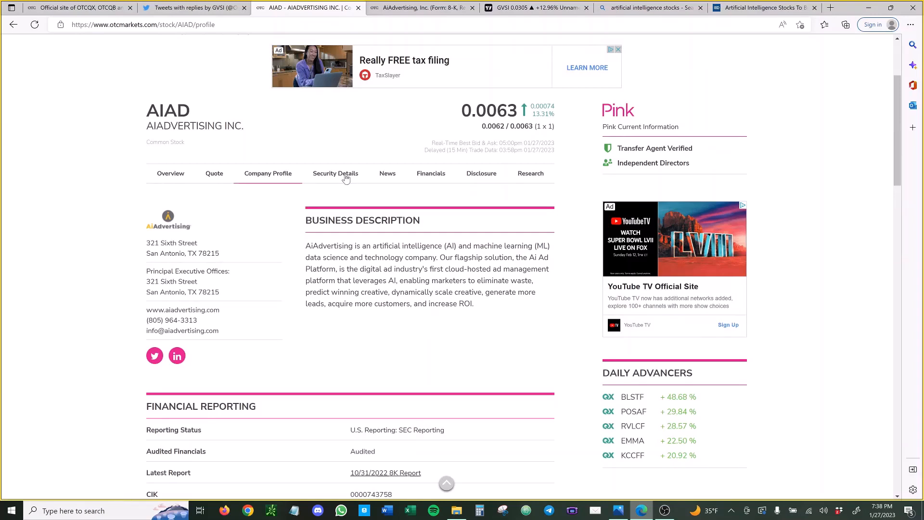
pyautogui.click(335, 173)
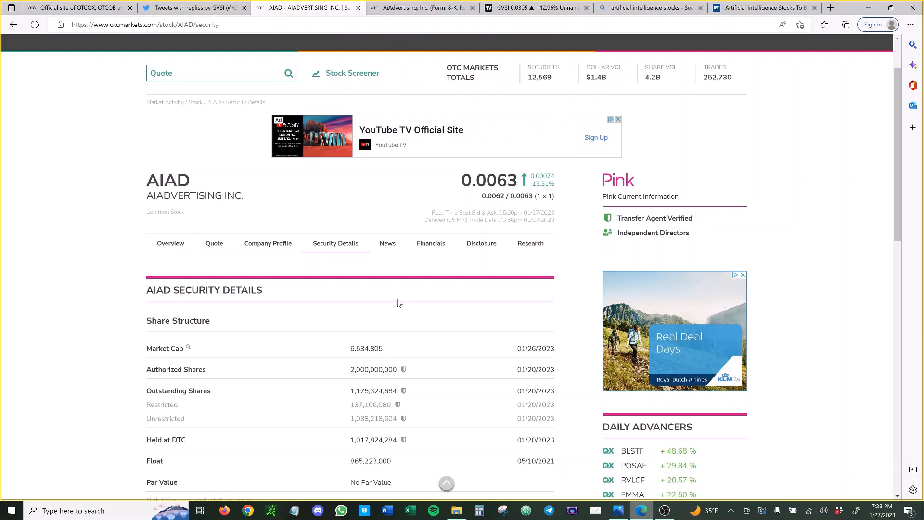
pyautogui.scroll(-3)
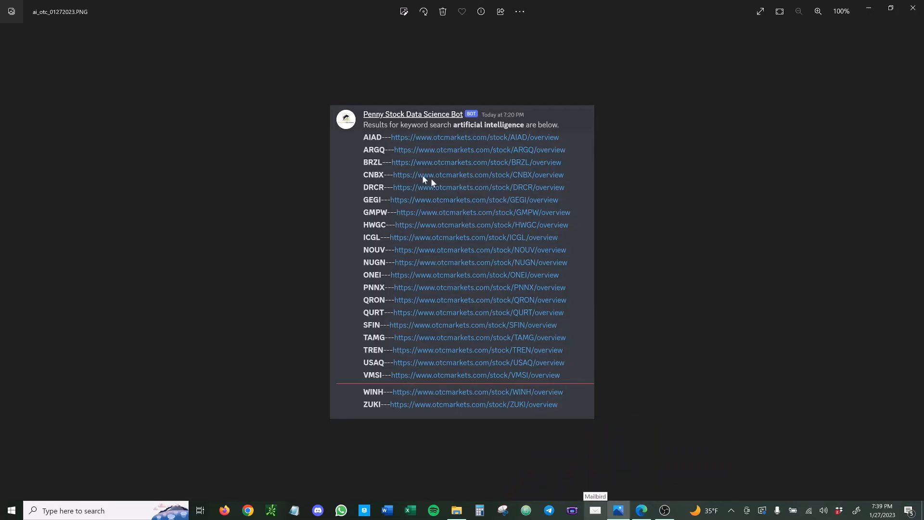
pyautogui.moveTo(406, 212)
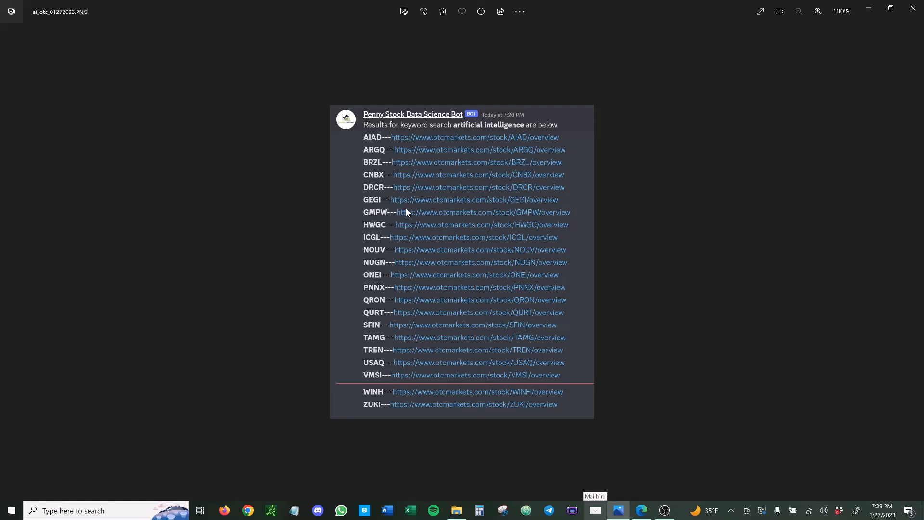
pyautogui.moveTo(428, 361)
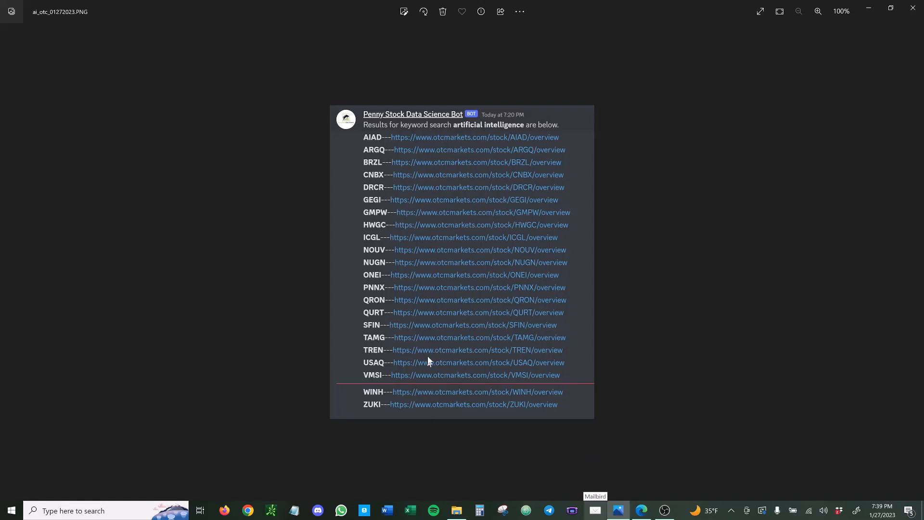